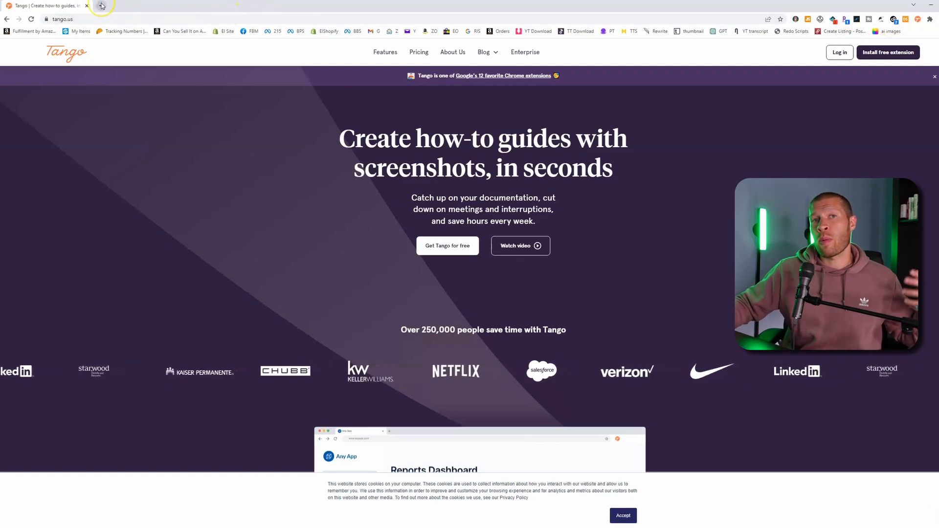
# Open a new blank browser tab beside the Tango homepage tab.
pyautogui.click(101, 5)
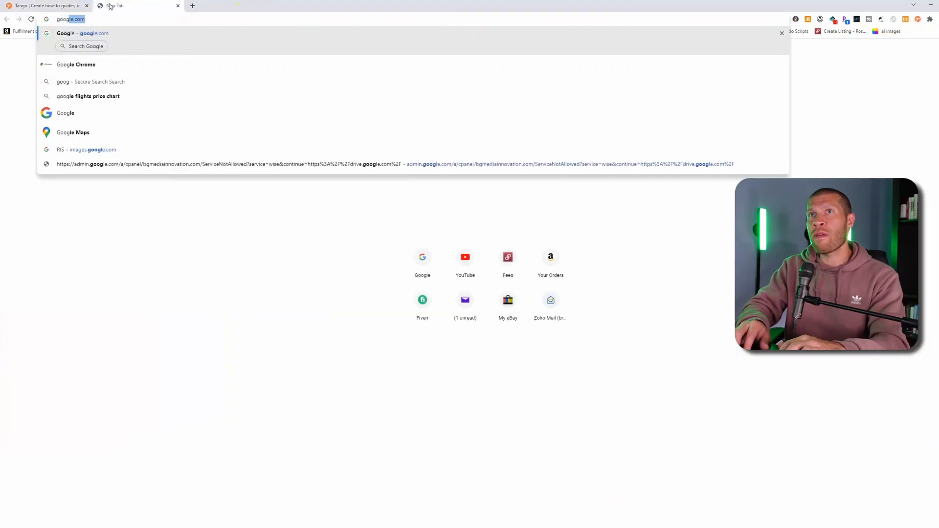